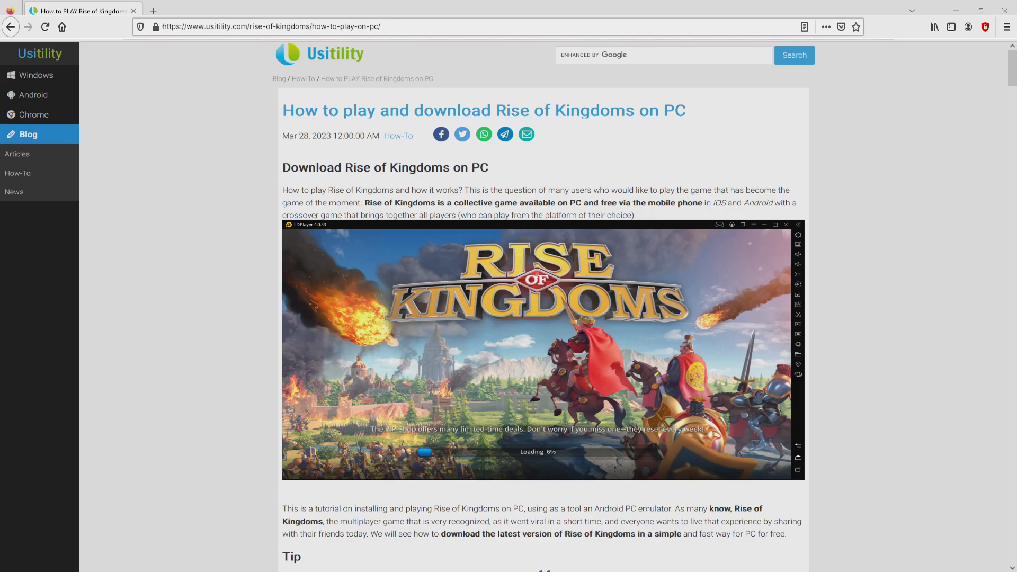
# Follow the Usitility article's green 'Download Game on PC' link for Rise of Kingdoms.
pyautogui.scroll(-3)
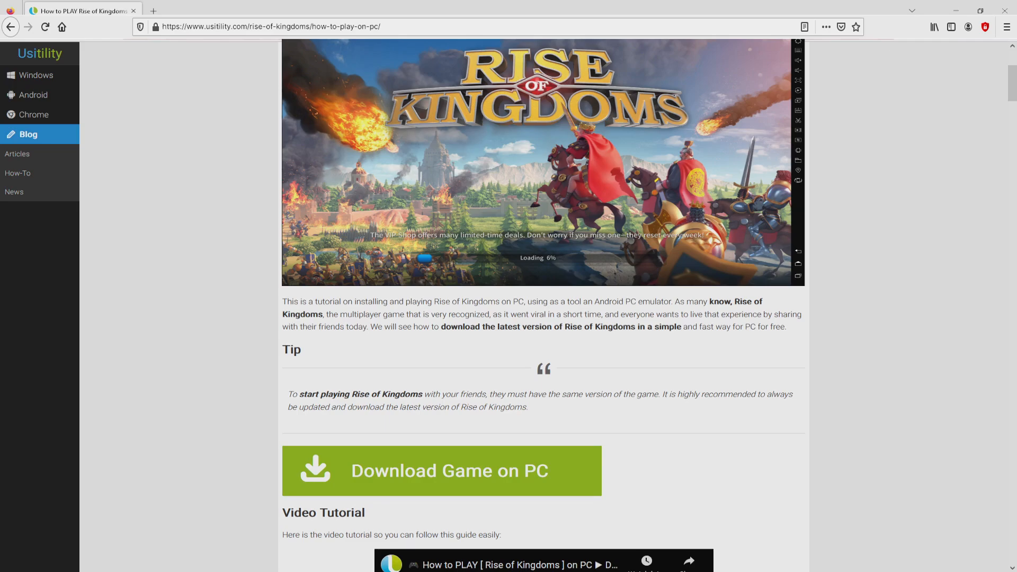
pyautogui.click(441, 485)
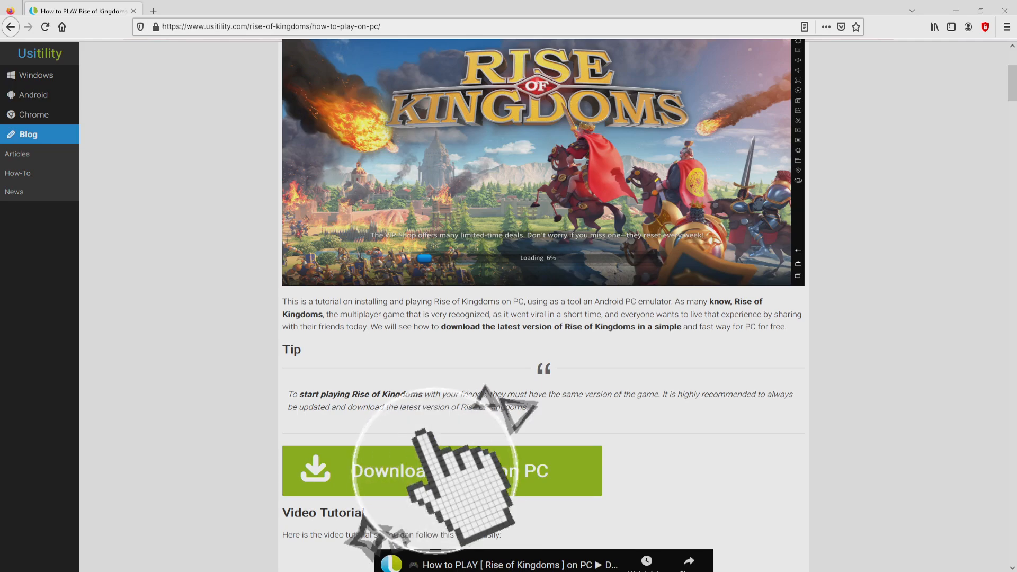
pyautogui.click(443, 470)
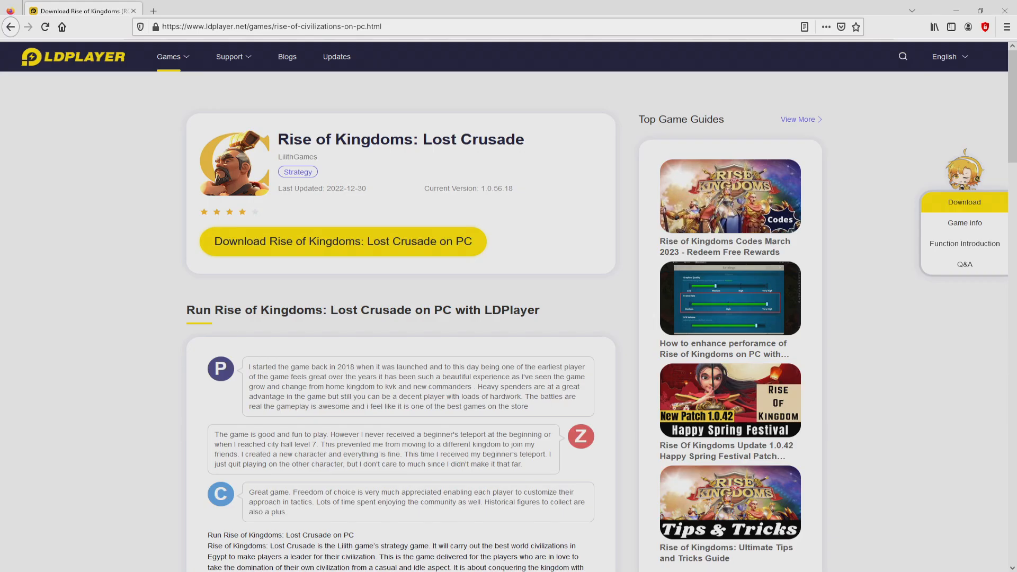
pyautogui.scroll(-3)
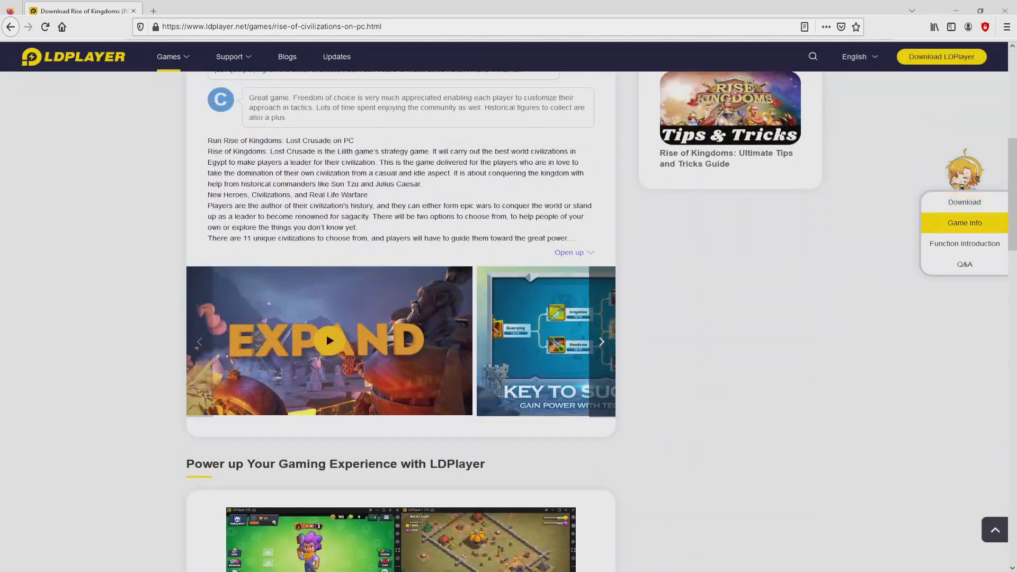
pyautogui.scroll(-3)
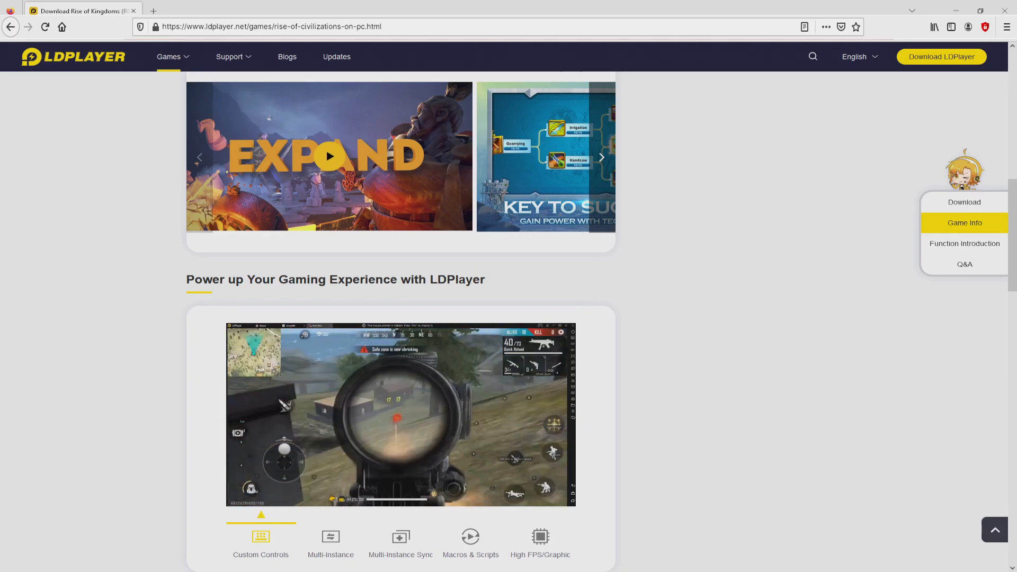
pyautogui.click(330, 536)
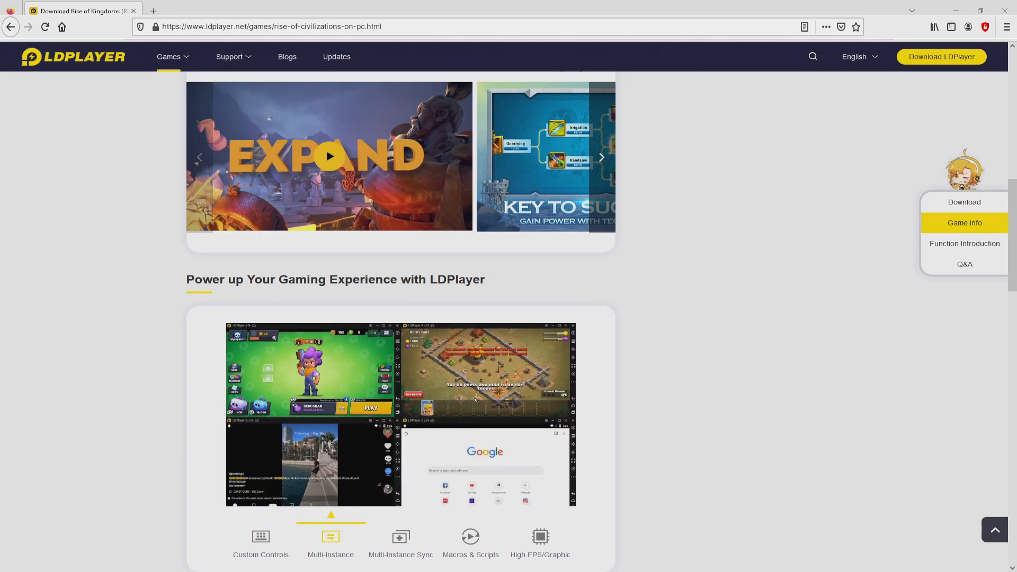
pyautogui.click(400, 538)
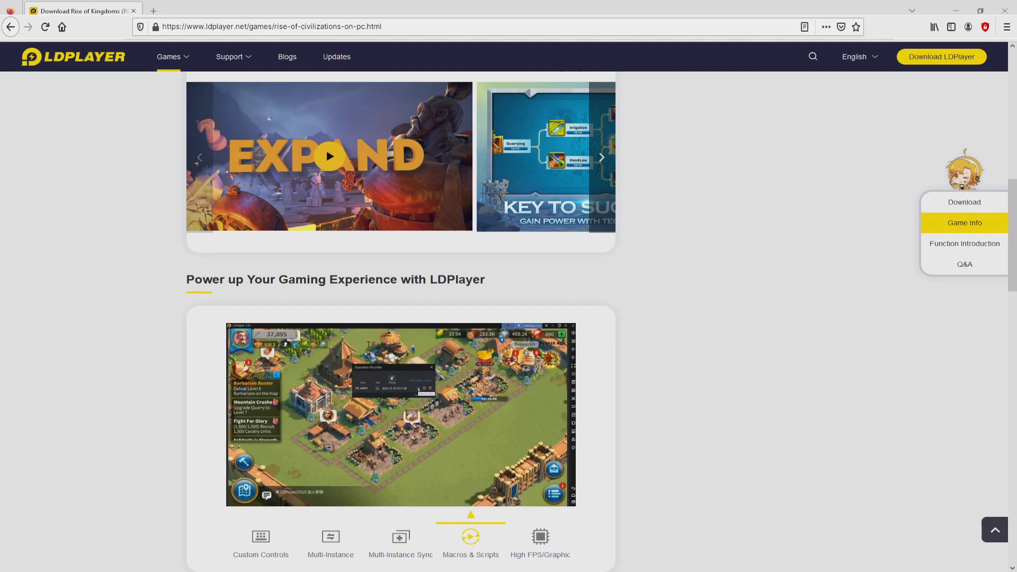
pyautogui.click(539, 536)
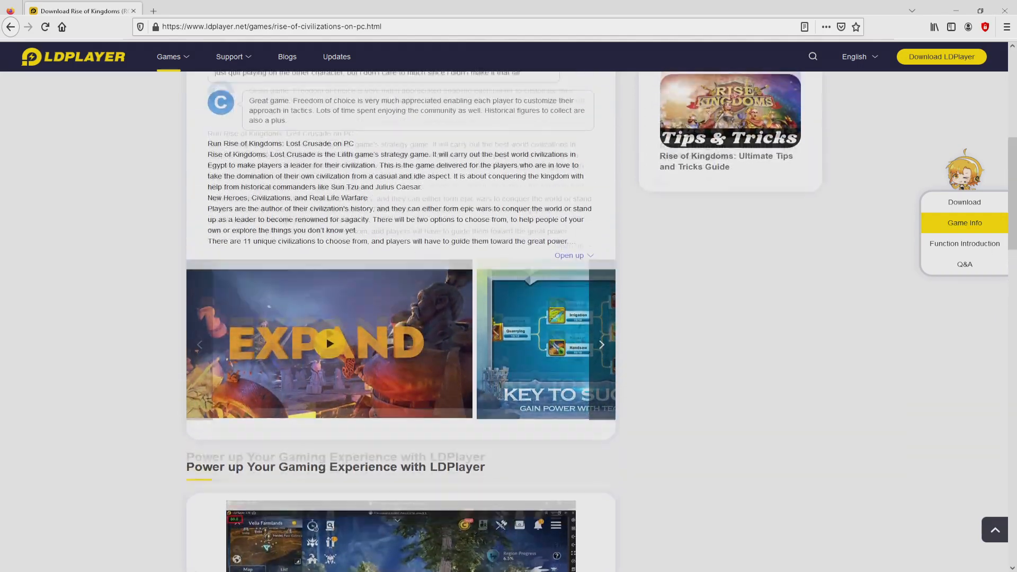
pyautogui.scroll(3)
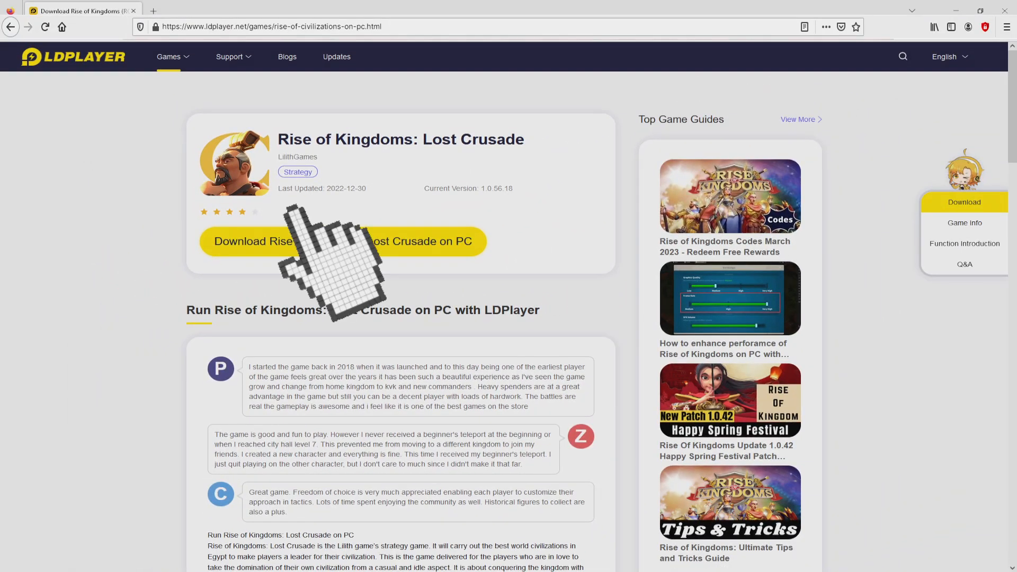
pyautogui.click(343, 242)
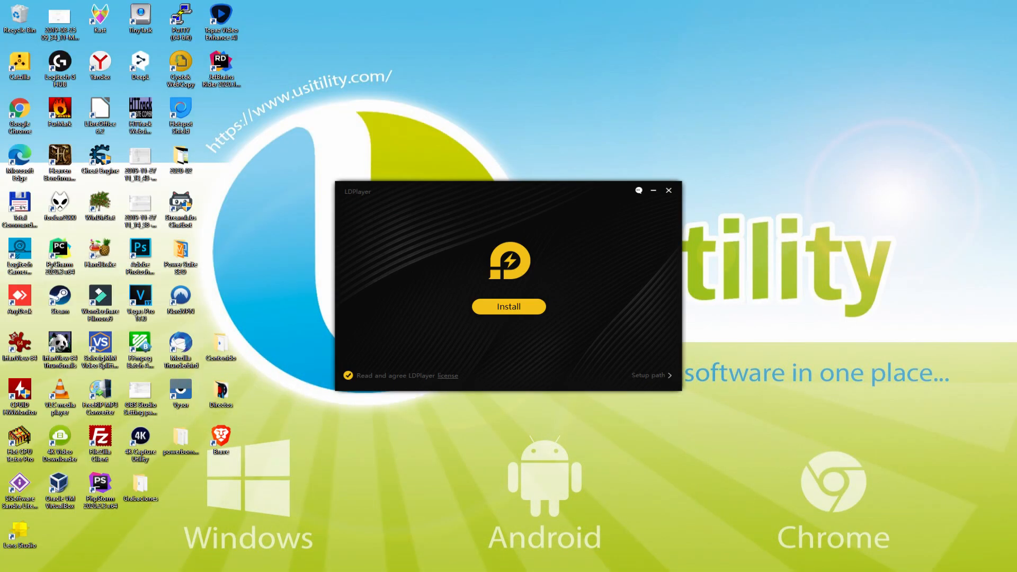
# Review the setup path, keep the license accepted, and start installing LDPlayer.
pyautogui.click(508, 306)
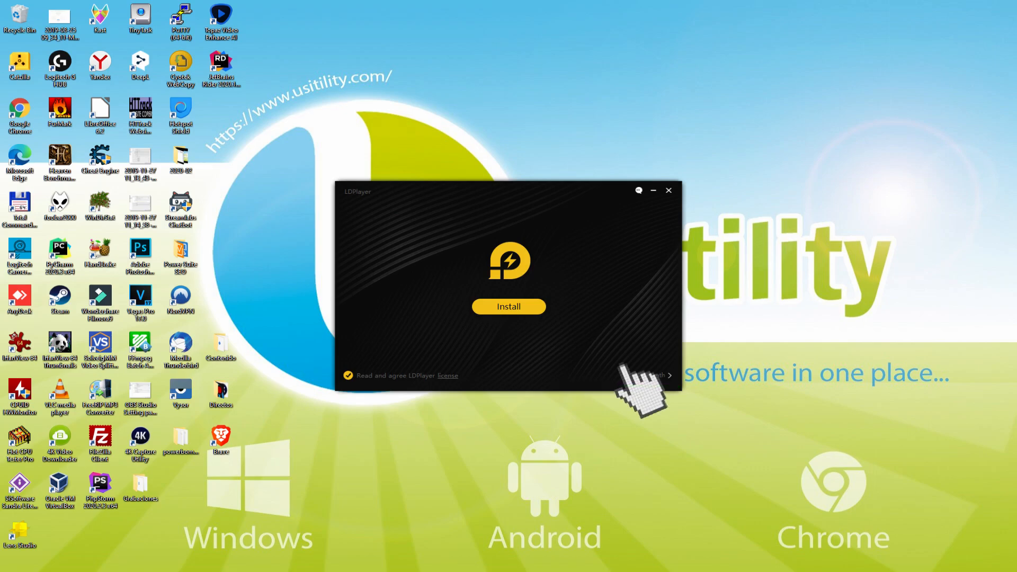
pyautogui.click(508, 306)
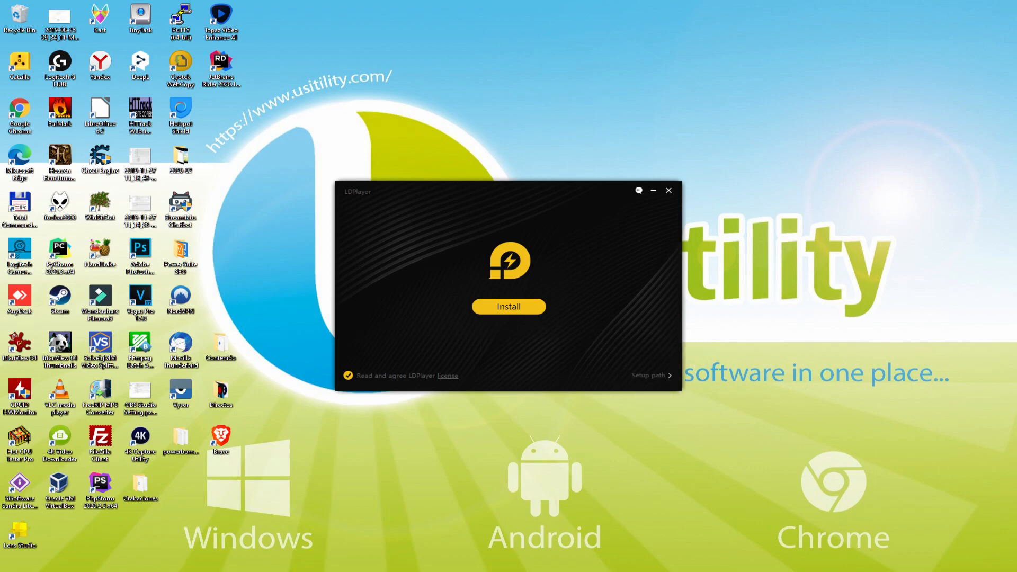
pyautogui.click(509, 306)
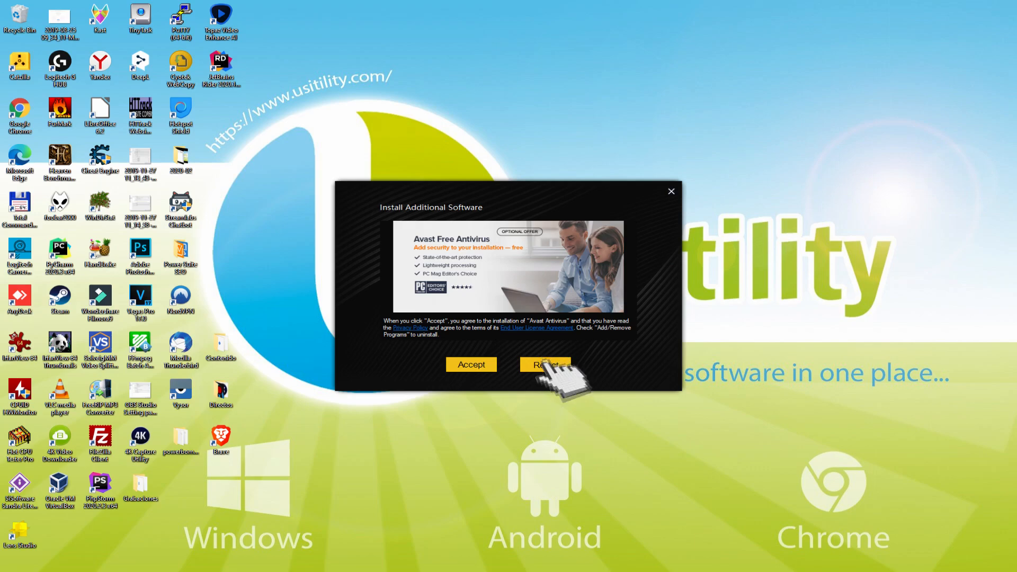
# Reject the bundled Avast Free Antivirus offer so setup continues.
pyautogui.click(545, 365)
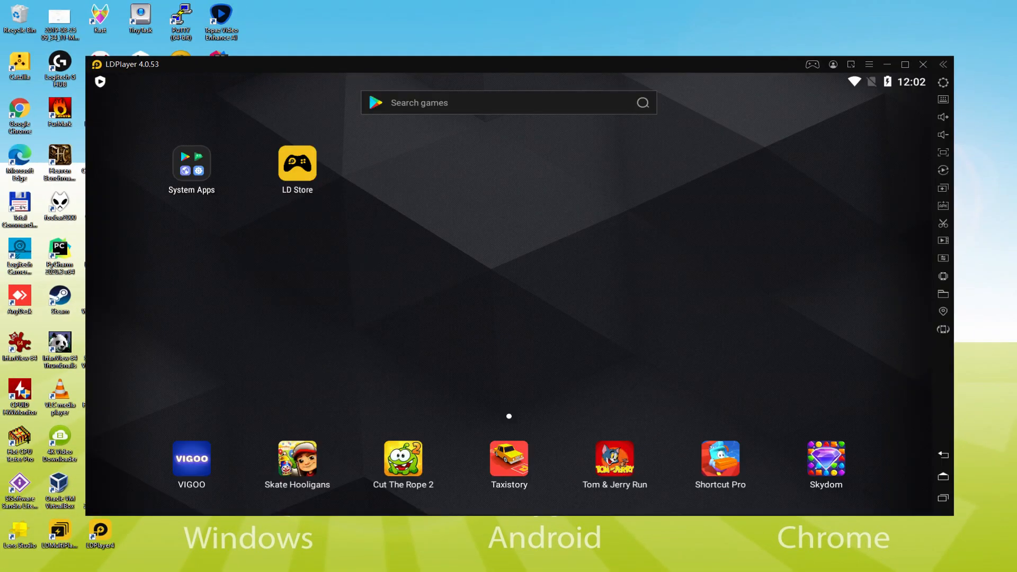
# Start the LDPlayer4 emulator from its desktop shortcut.
pyautogui.click(296, 163)
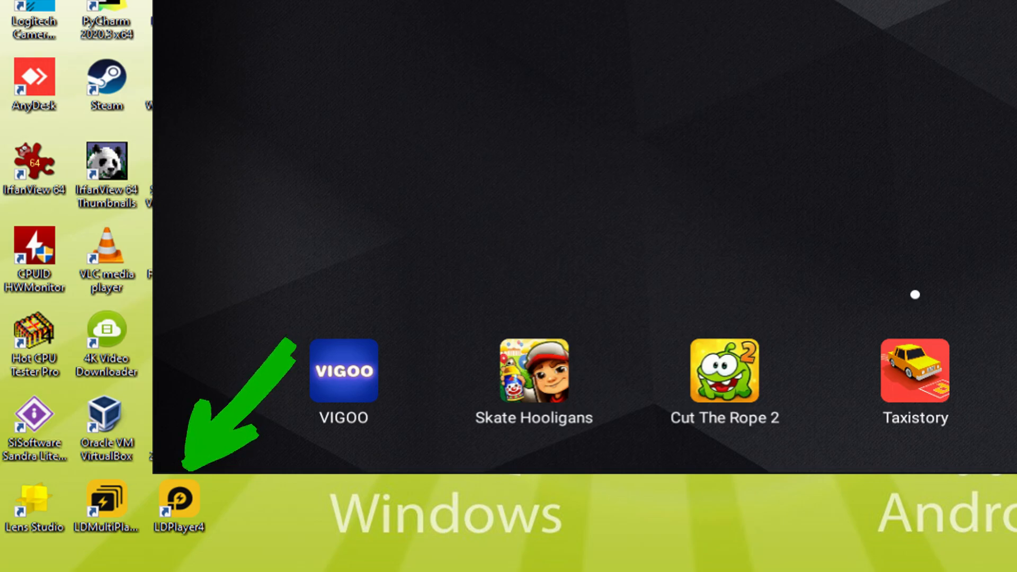
pyautogui.doubleClick(178, 498)
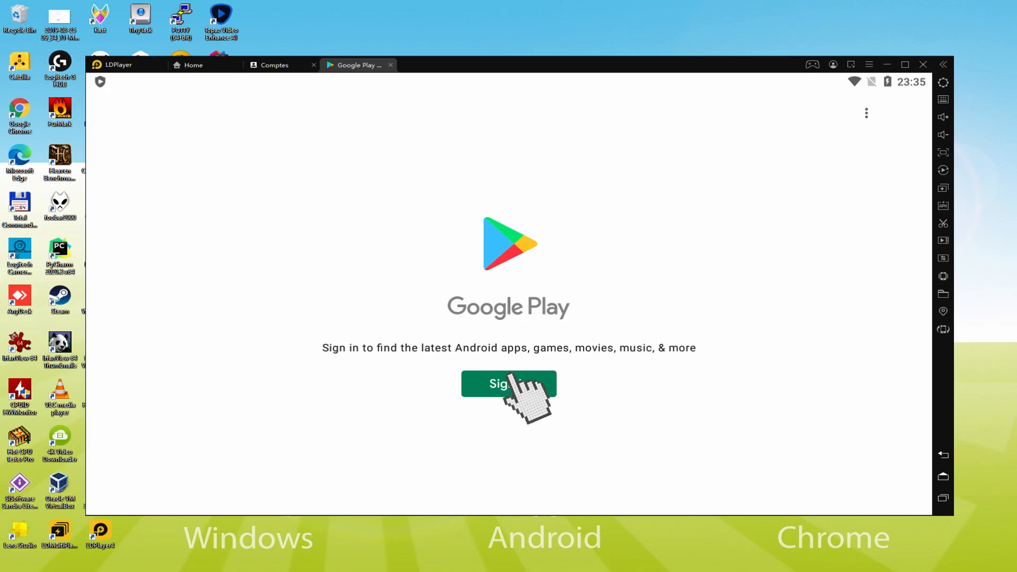
pyautogui.click(509, 384)
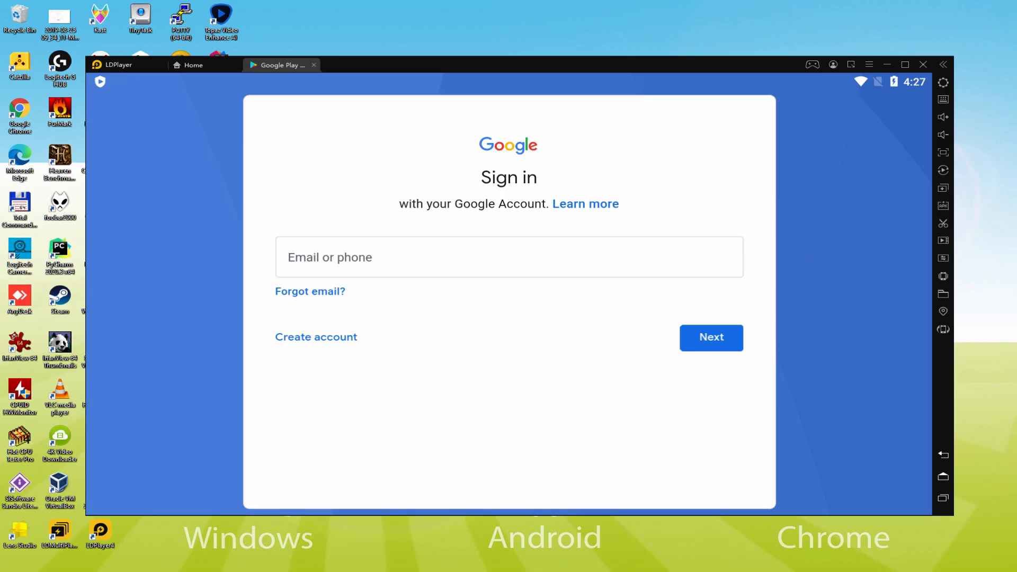
# Enter the Google account credentials and agree to Google's terms of service.
pyautogui.click(711, 338)
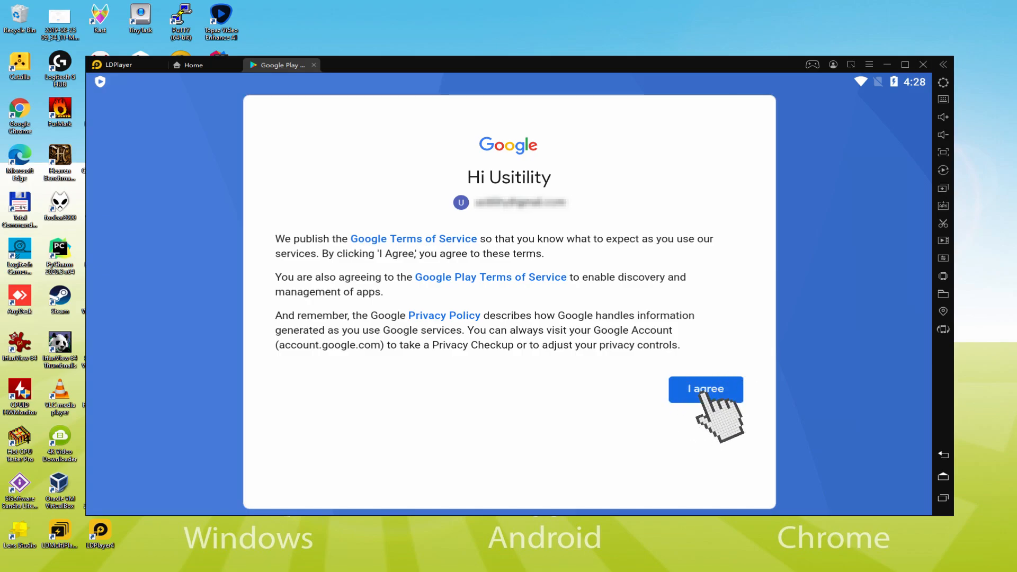
pyautogui.click(705, 389)
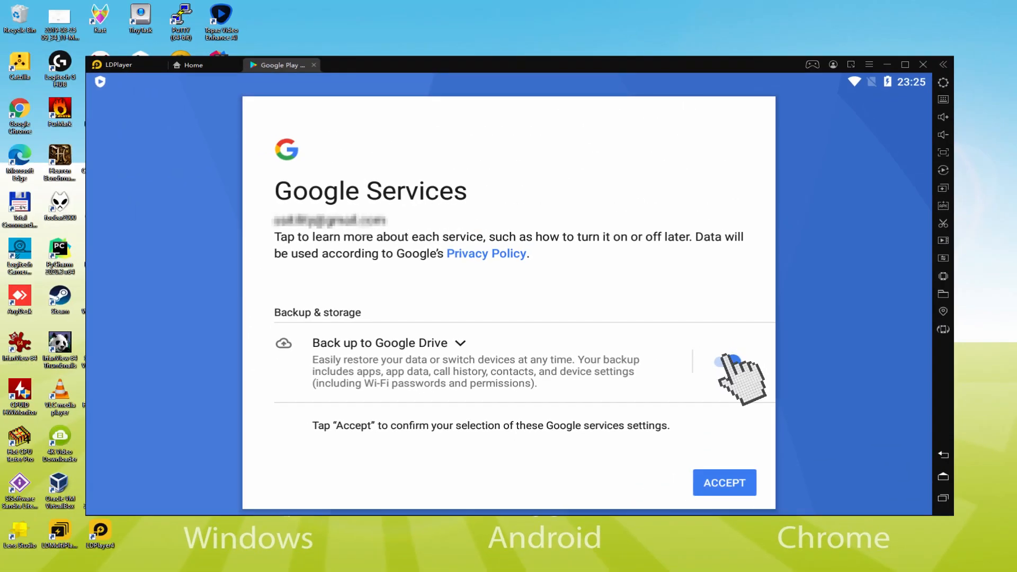
# Switch off 'Back up to Google Drive' and accept the Google services settings.
pyautogui.click(724, 362)
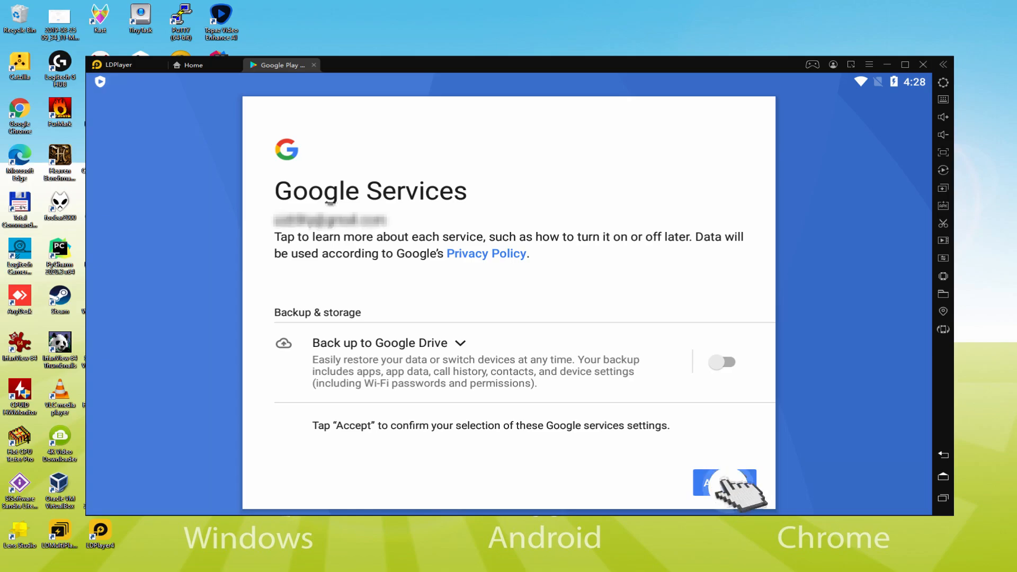
pyautogui.click(720, 483)
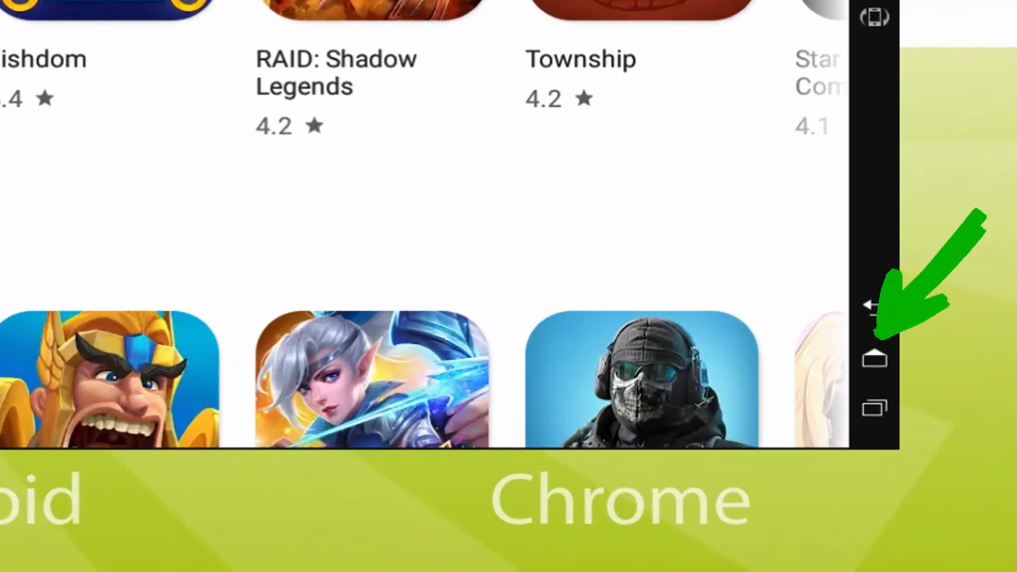
# Launch the Play Store from System Apps and search for 'rise of kingdoms'.
pyautogui.click(870, 362)
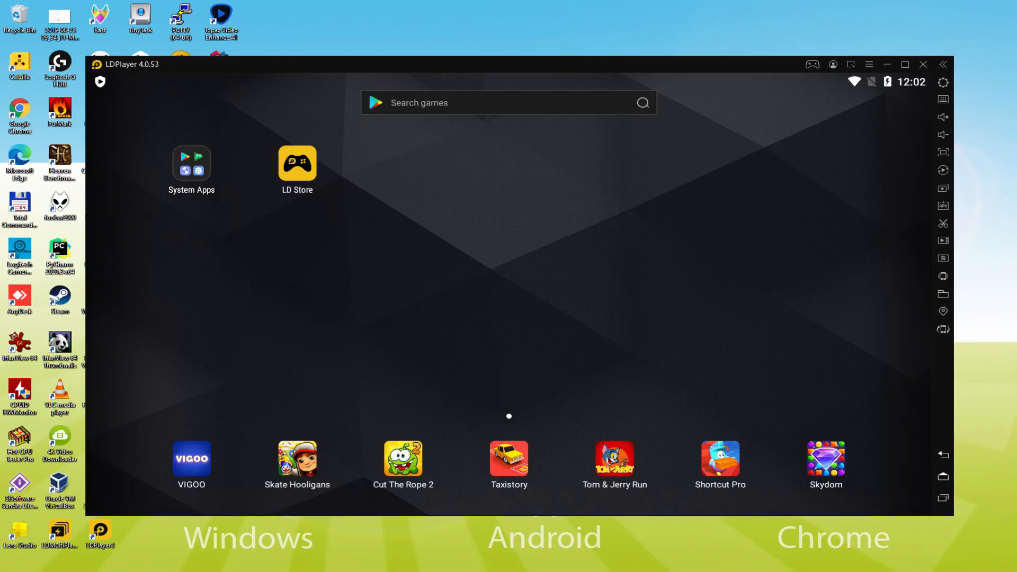
pyautogui.moveTo(191, 170)
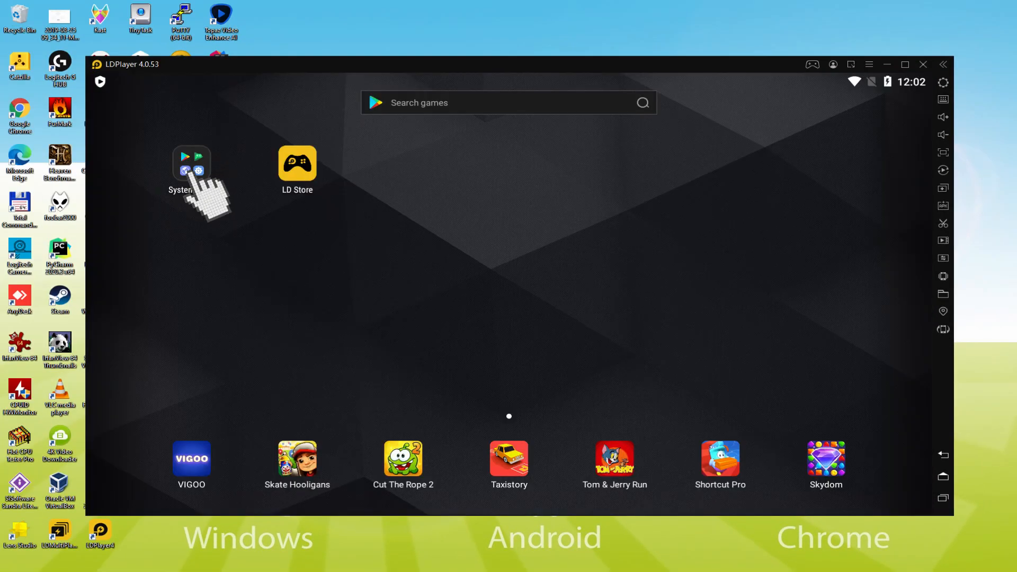
pyautogui.click(190, 163)
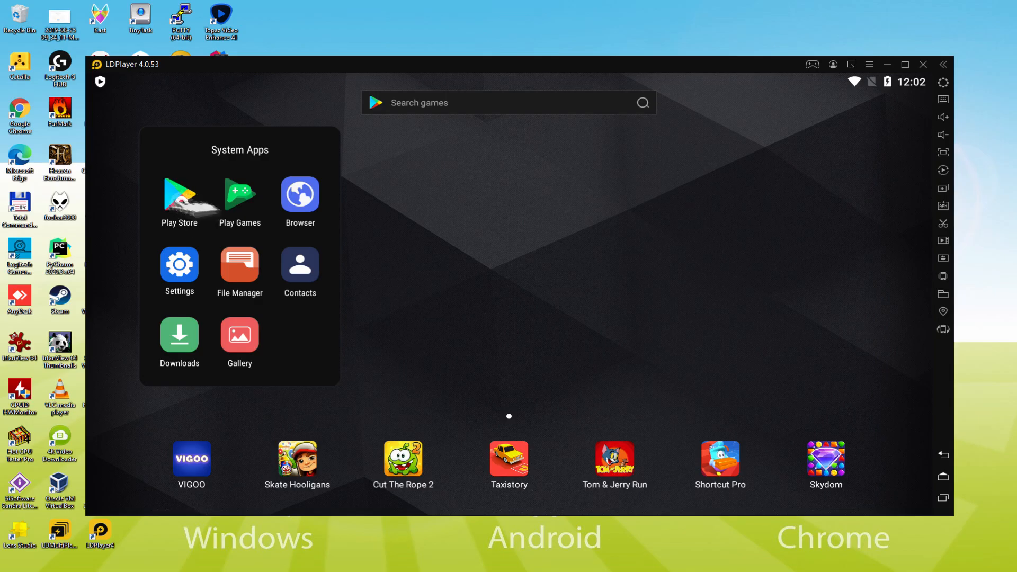
pyautogui.click(179, 194)
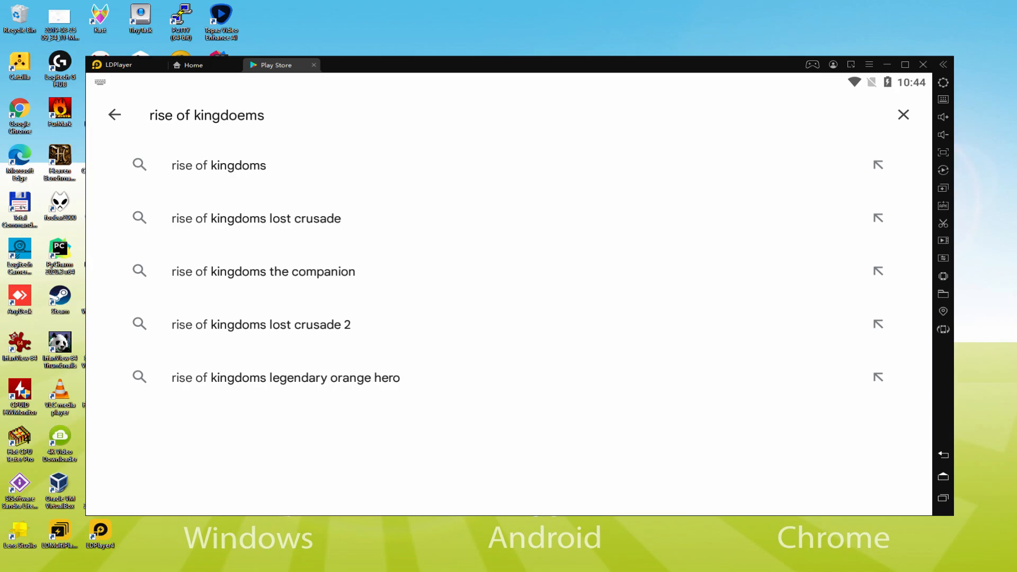
pyautogui.moveTo(215, 164)
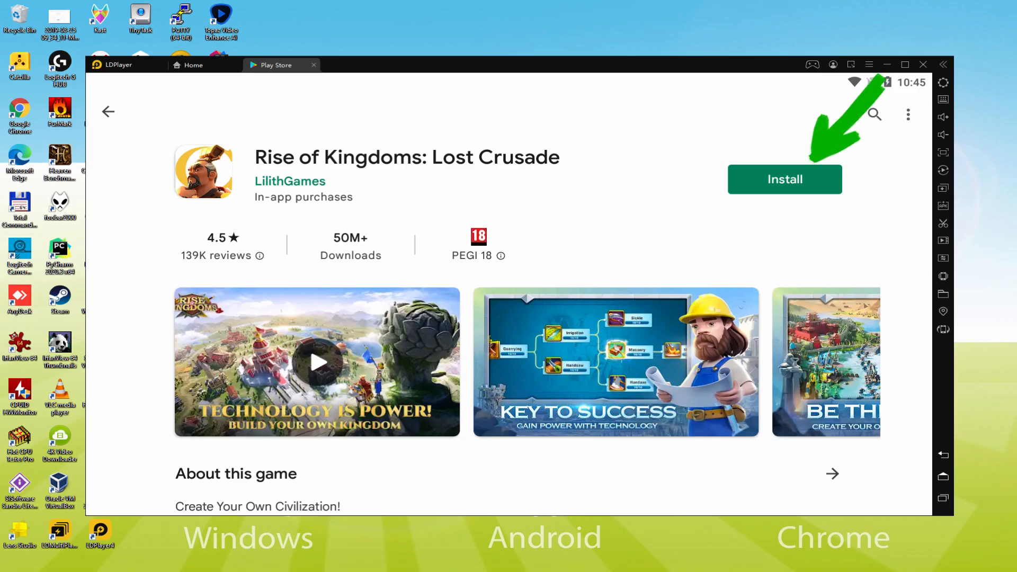
# Install Rise of Kingdoms: Lost Crusade from its Play Store page.
pyautogui.click(784, 179)
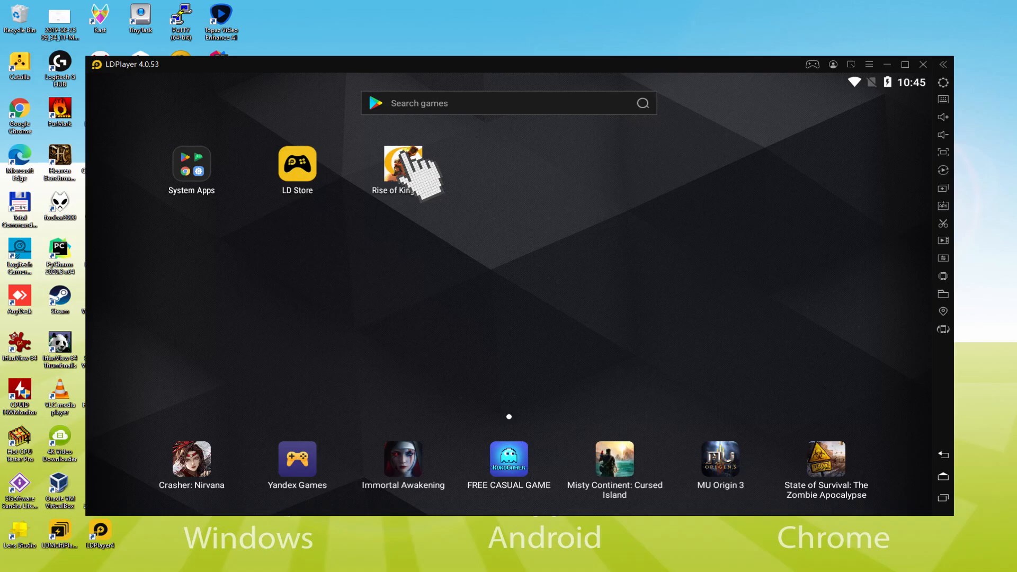
# Start Rise of Kingdoms from the home screen and confirm China as the civilization.
pyautogui.click(399, 167)
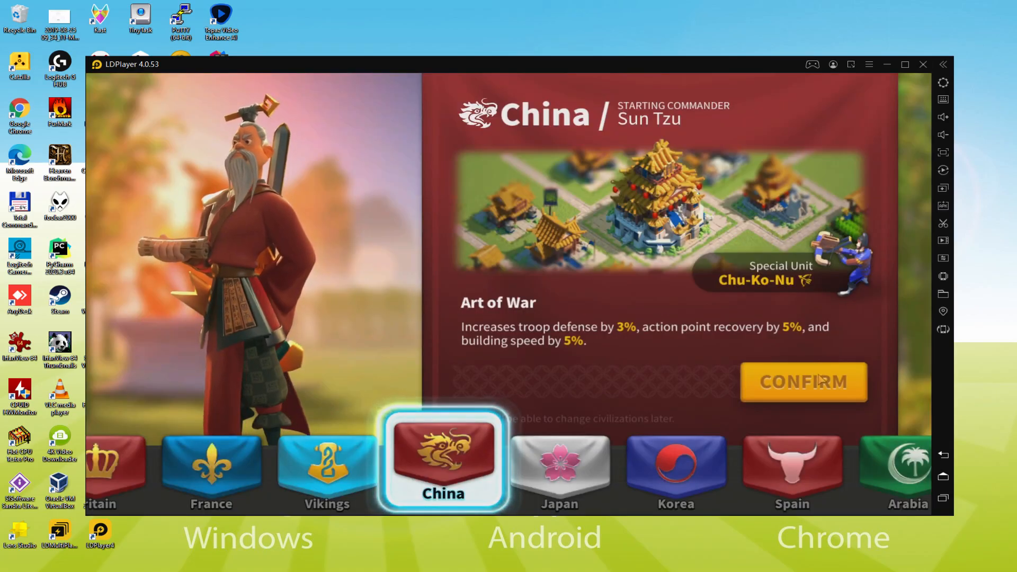
pyautogui.click(805, 383)
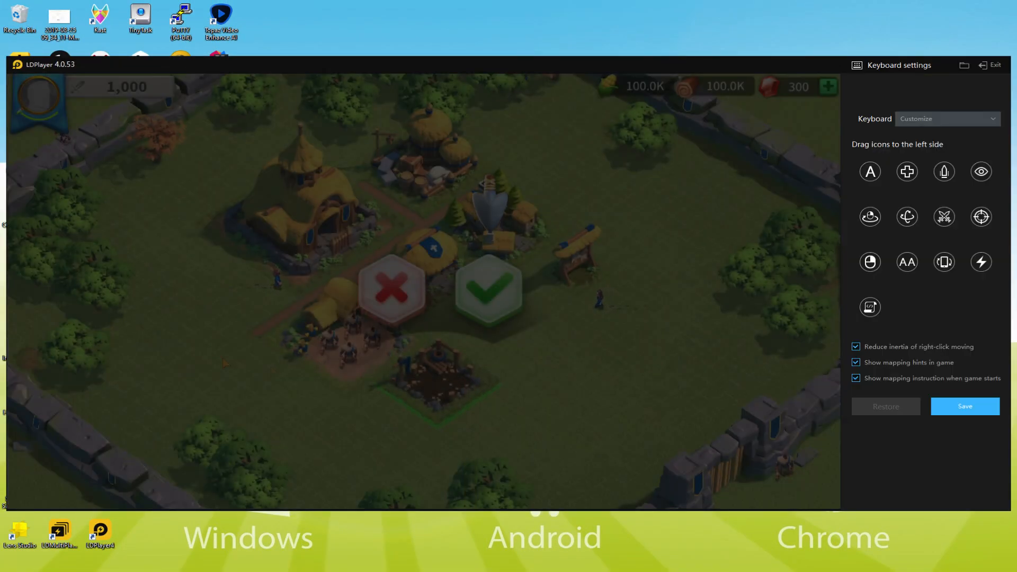
# Place the new building, collect the food, and follow the tutorial arrow toward the city wall.
pyautogui.click(487, 295)
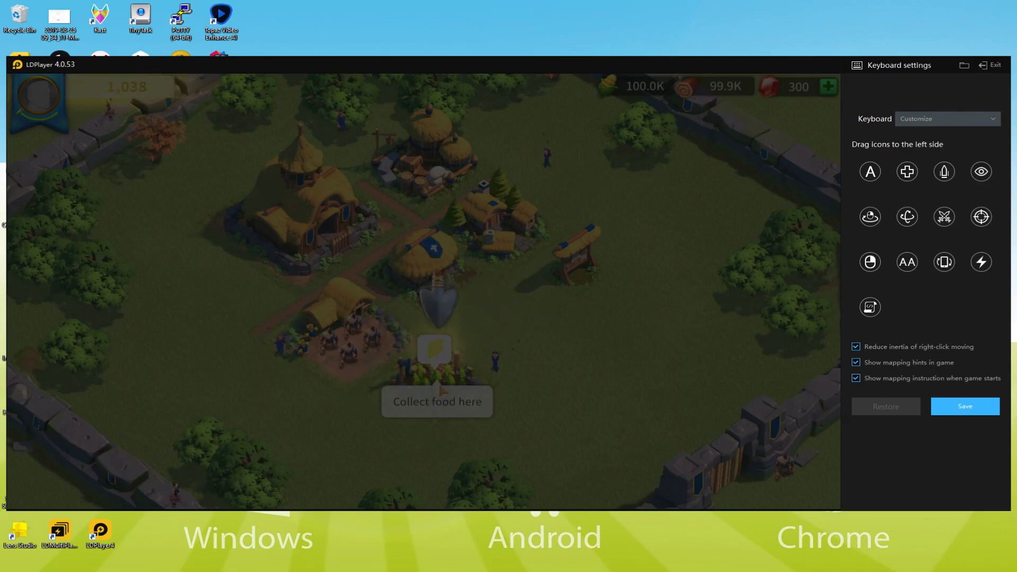
pyautogui.click(436, 401)
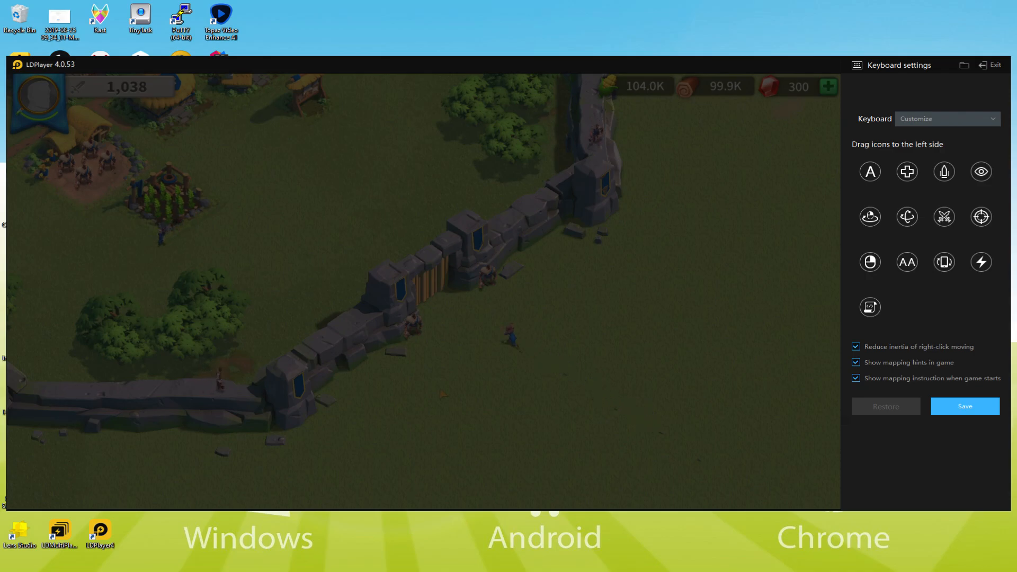
pyautogui.click(988, 66)
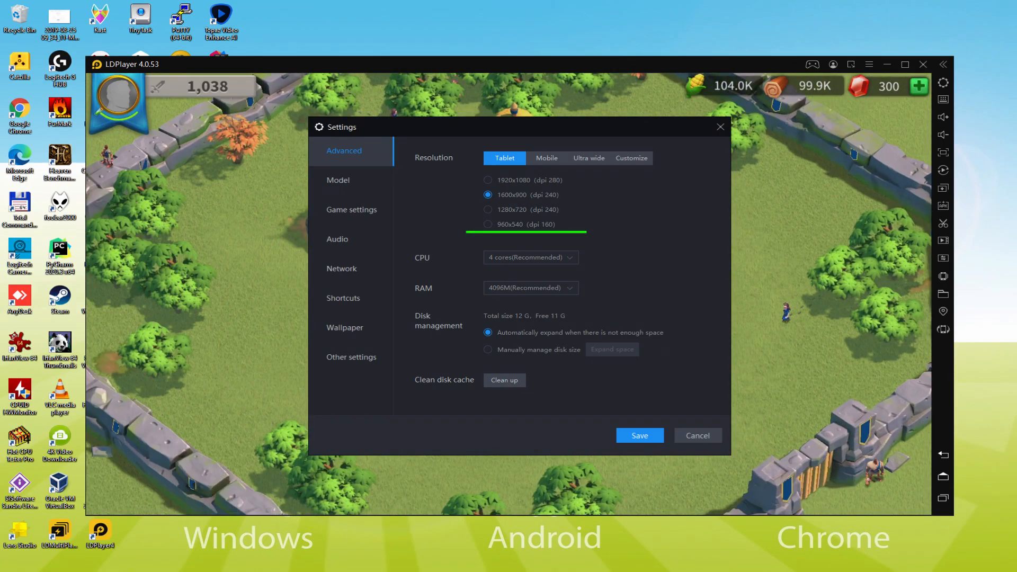
# Close the emulator's advanced resolution settings and return to the city wall.
pyautogui.click(487, 224)
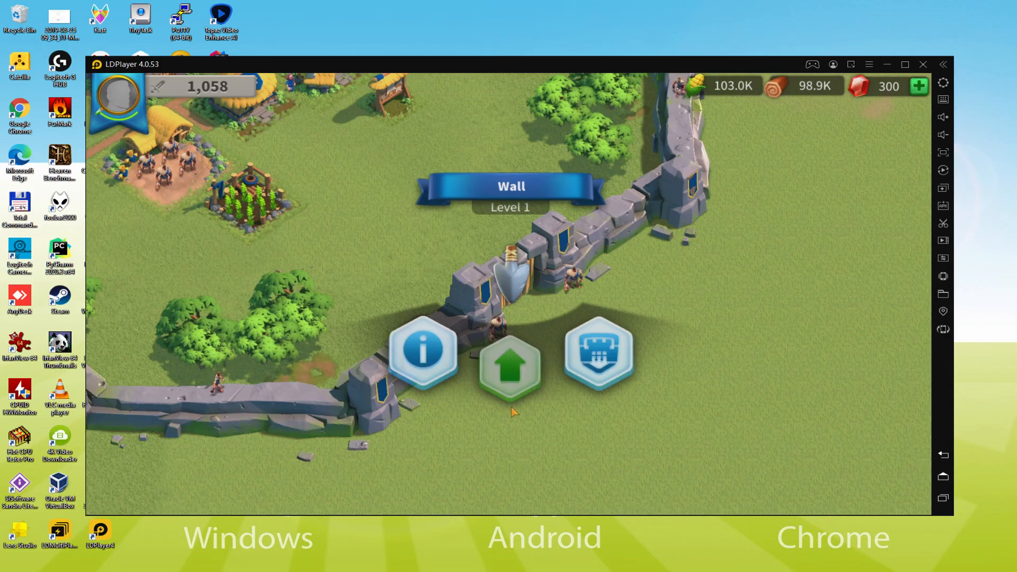
# Start and speed up the city wall upgrade, then review the emulator's Language option in Other settings.
pyautogui.click(509, 368)
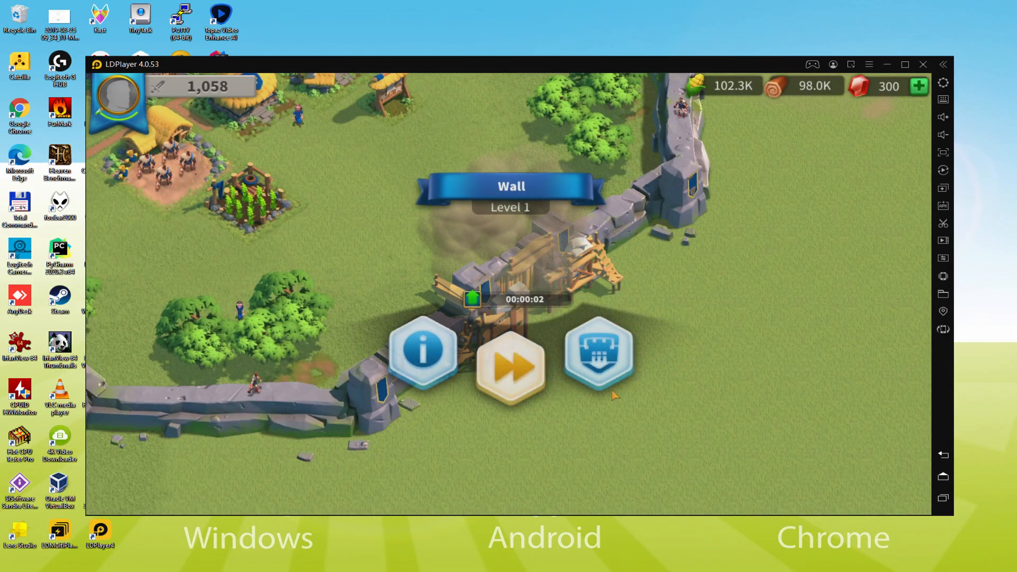
pyautogui.click(509, 364)
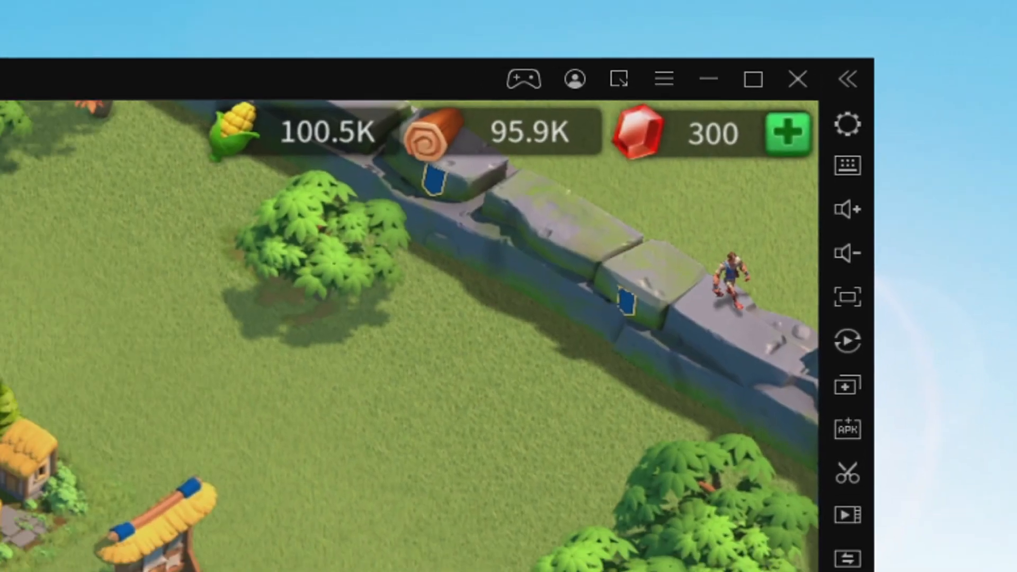
pyautogui.click(850, 123)
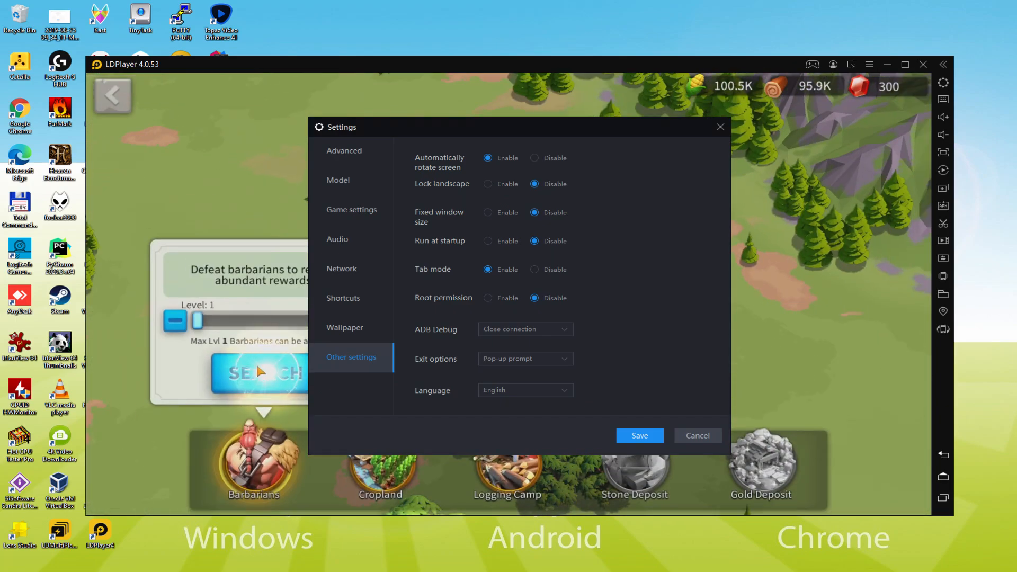
pyautogui.click(697, 435)
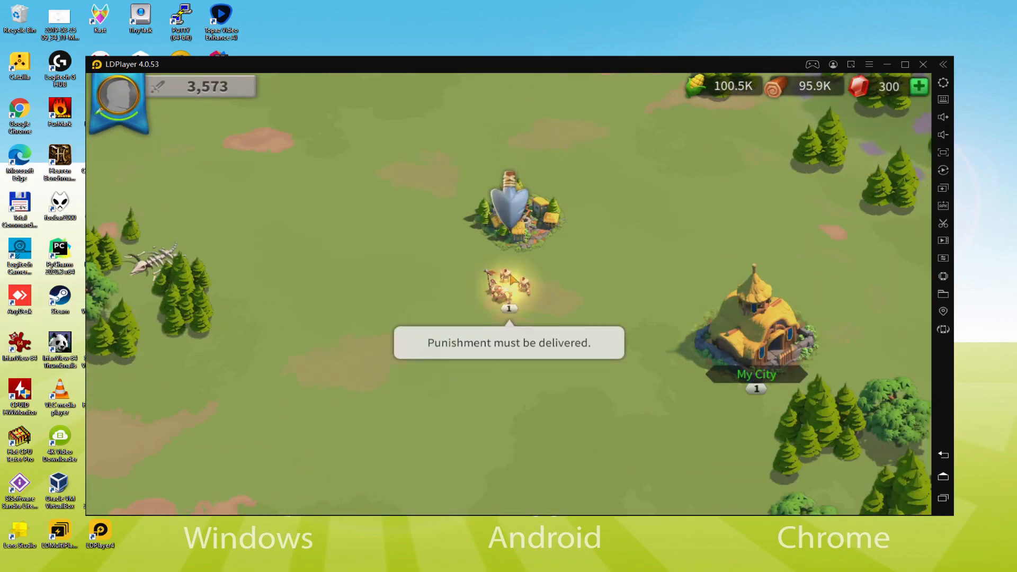
# Form a new 1,020-unit troop with Sun Tzu as commander and send it marching from the city.
pyautogui.click(506, 284)
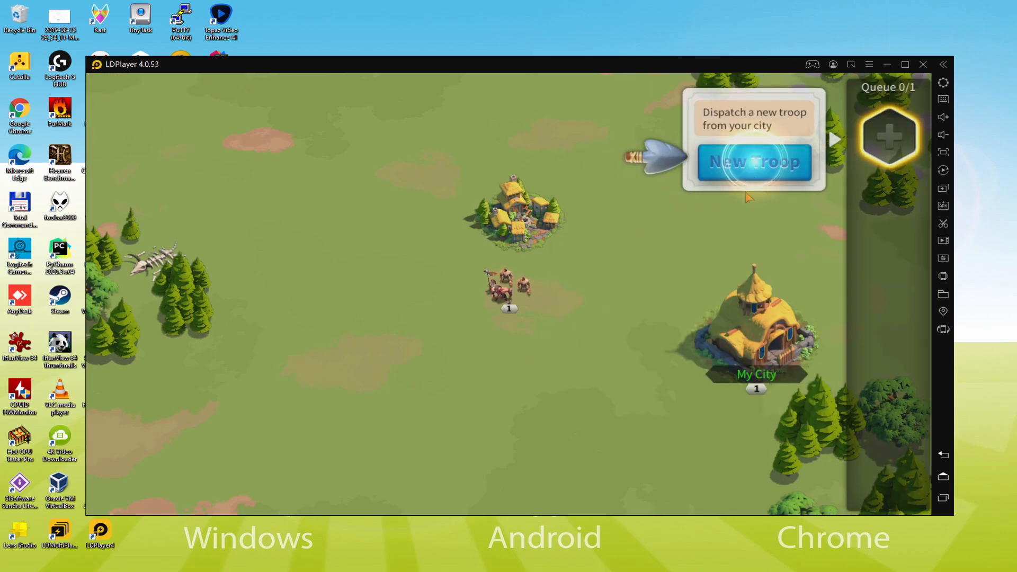
pyautogui.click(755, 161)
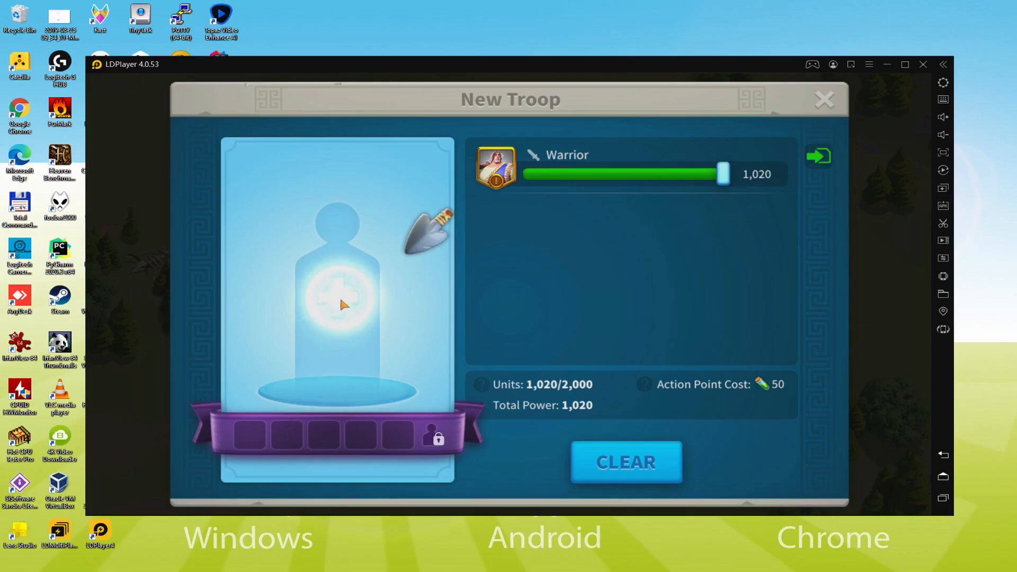
pyautogui.click(339, 306)
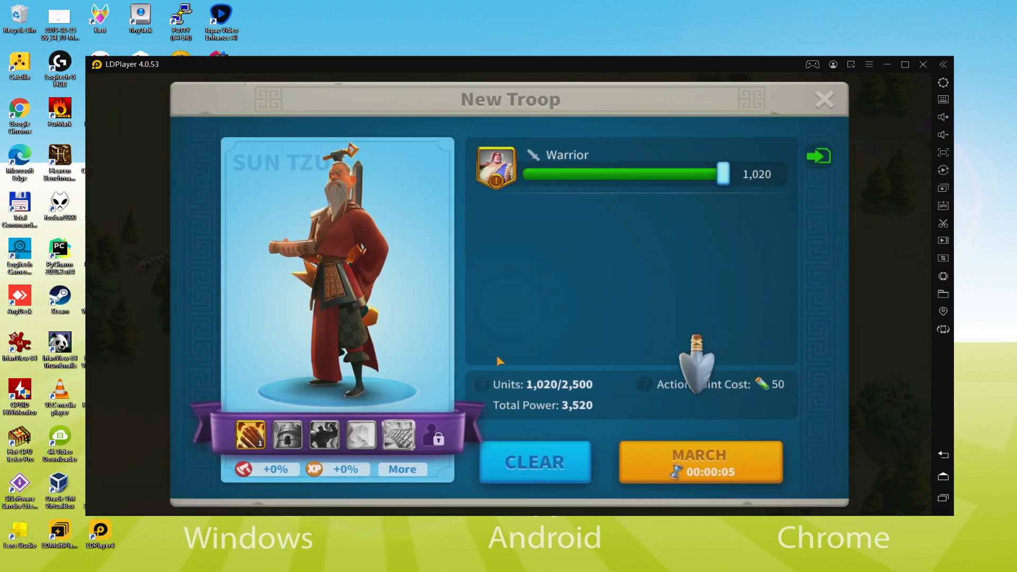
pyautogui.click(699, 461)
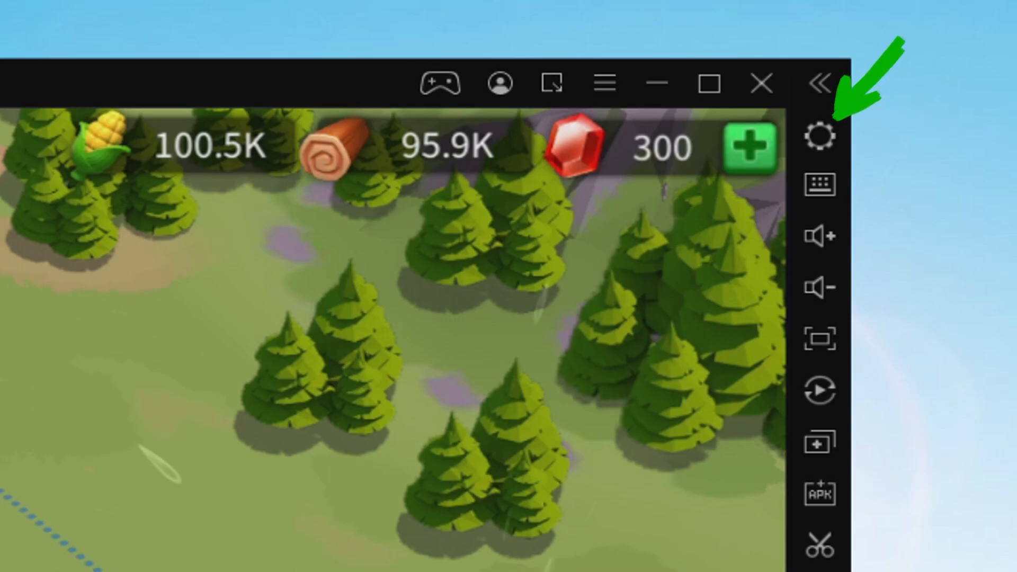
# Target the barbarian camp on the world map with the marching Sun Tzu troop.
pyautogui.click(820, 135)
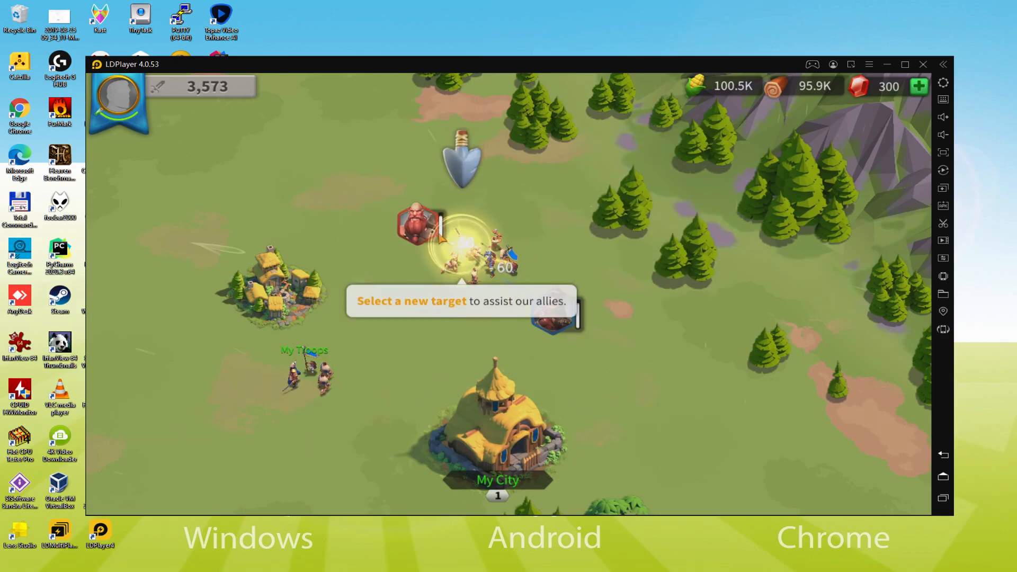
pyautogui.click(548, 318)
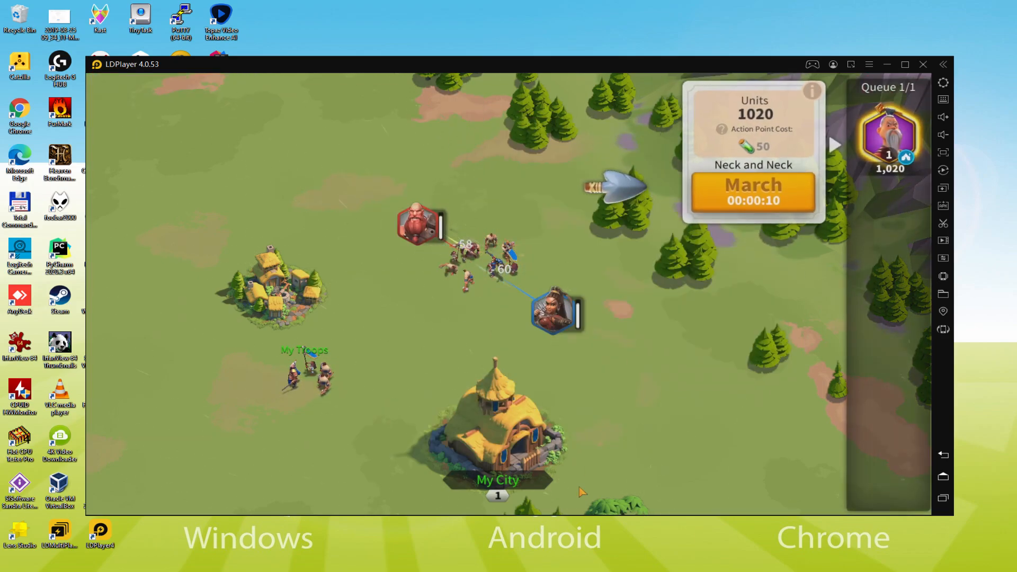